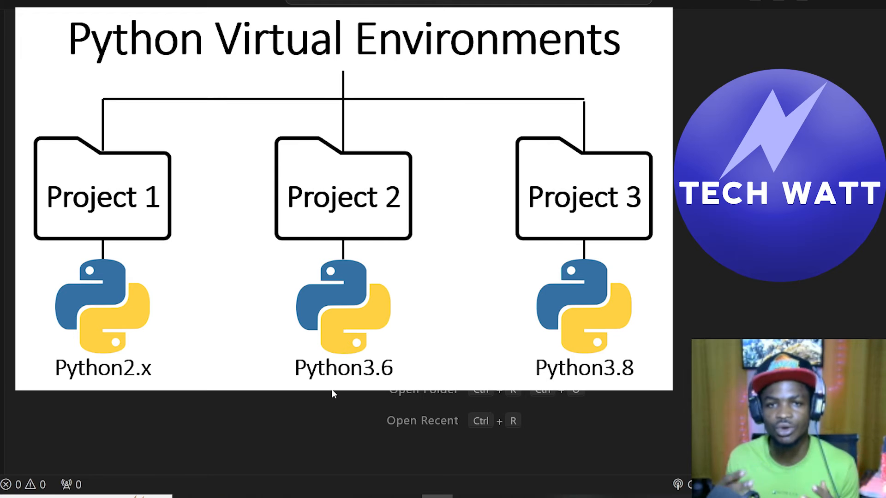
mouse_move(676, 280)
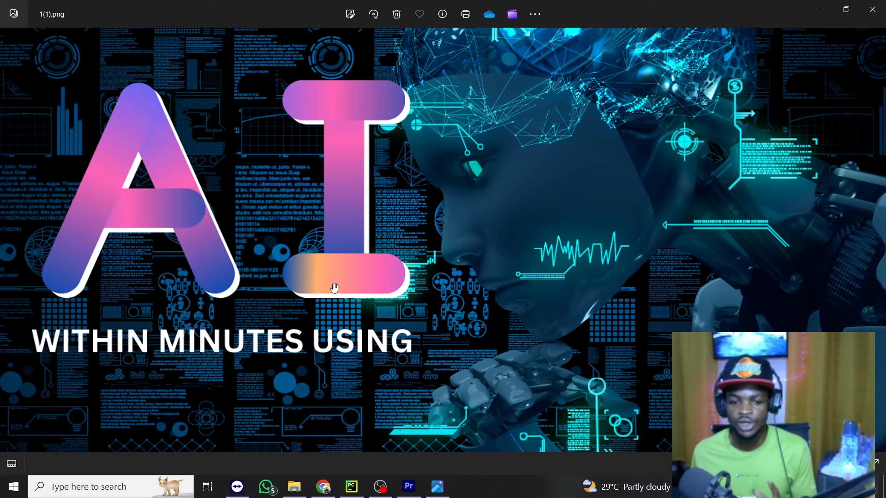
- Change into the Desktop directory and create a folder named project with mkdir
type("fc")
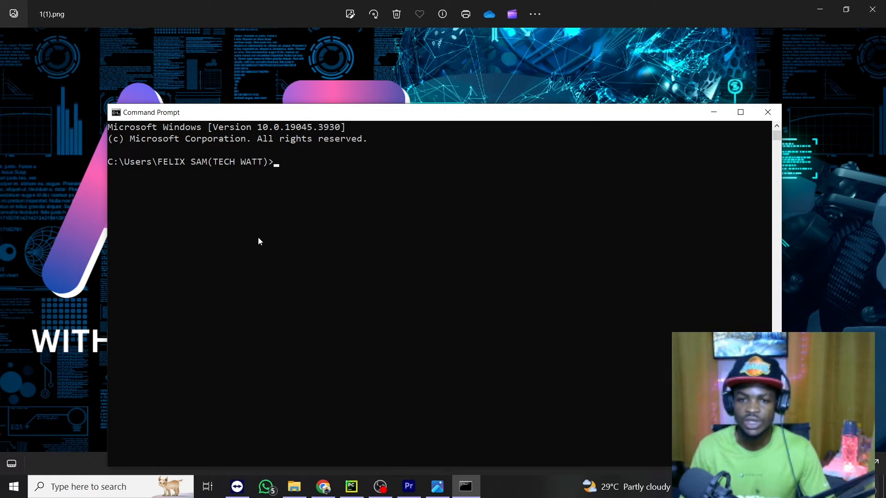
type("cd Desktop")
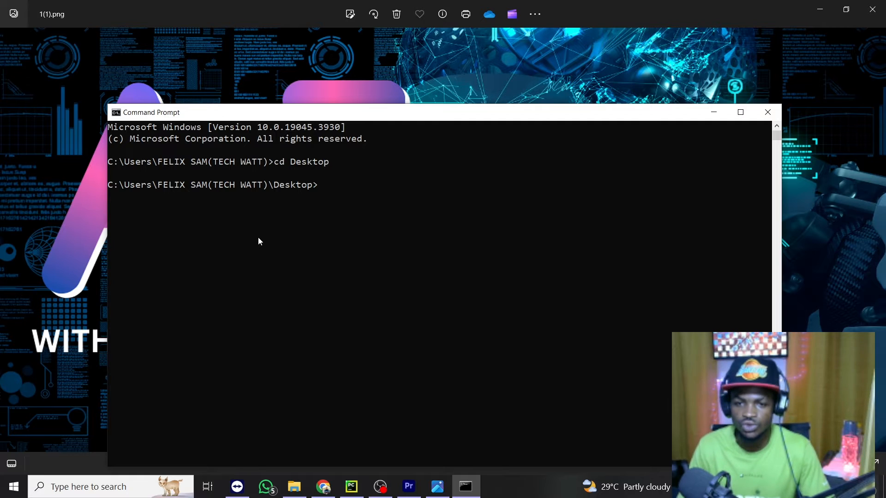
type("mkd")
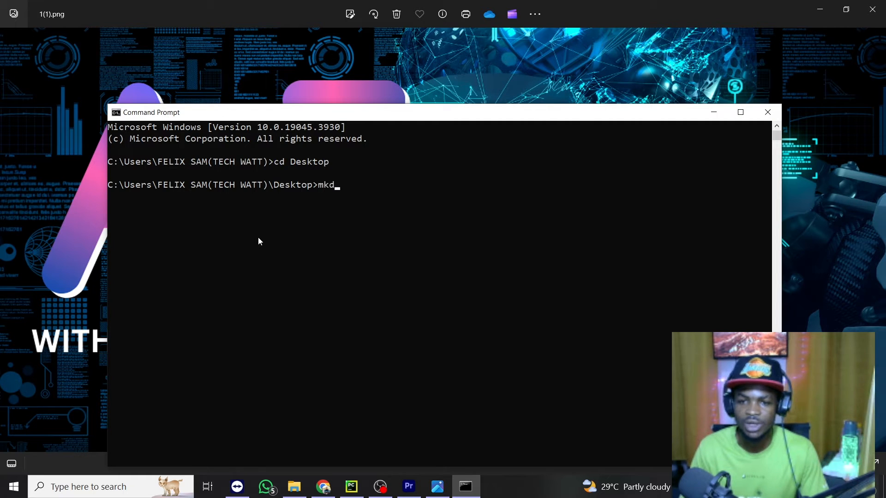
type("ir project")
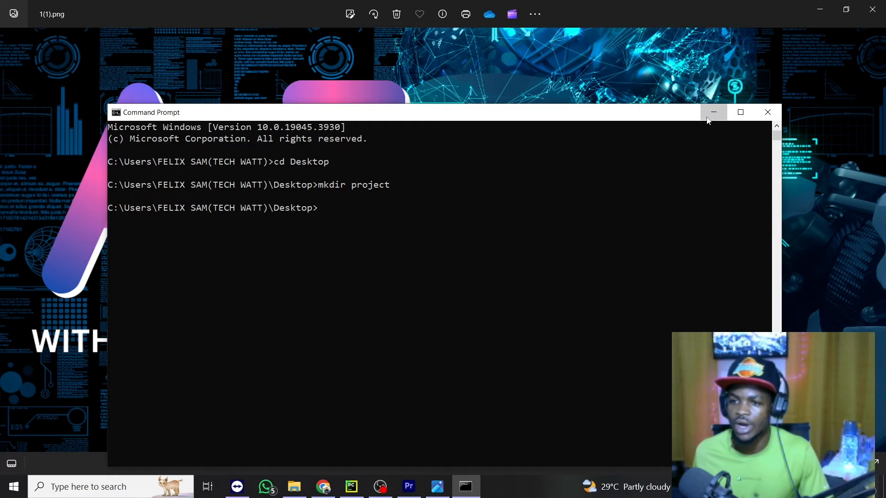
- Minimize Command Prompt and the wallpapers window, then reveal the project folder on the desktop
left_click(713, 112)
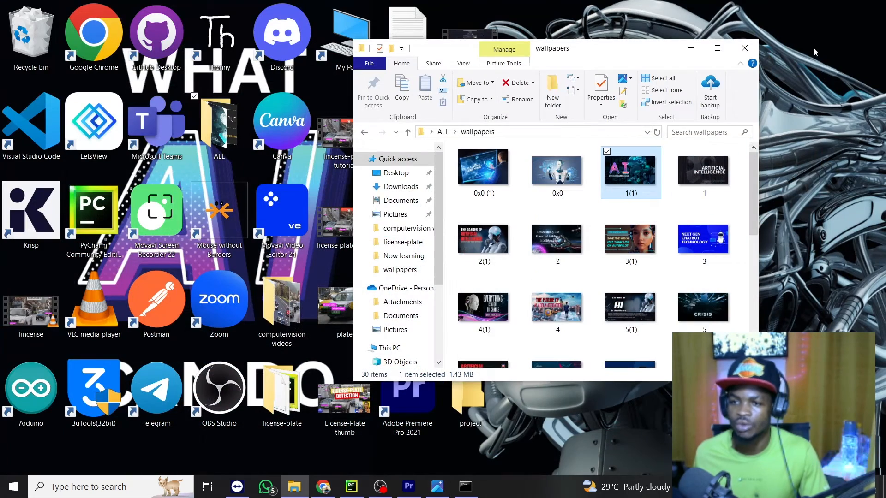
left_click(745, 48)
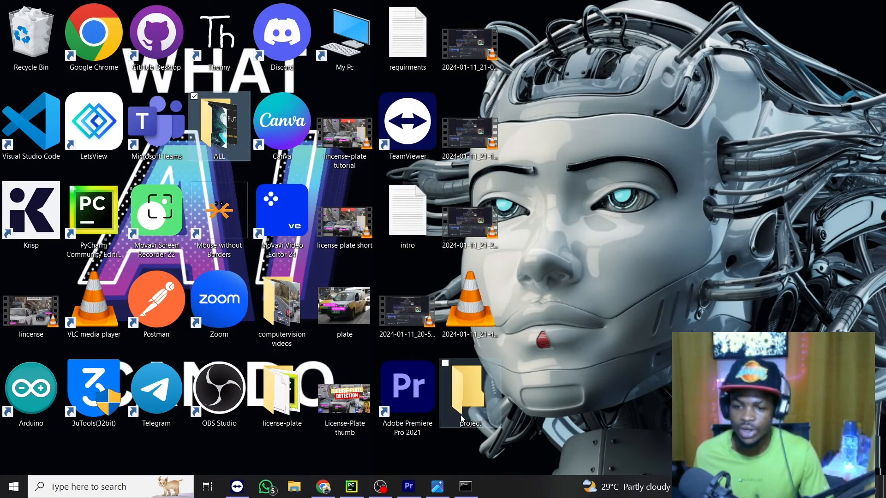
double_click(469, 393)
type("cd")
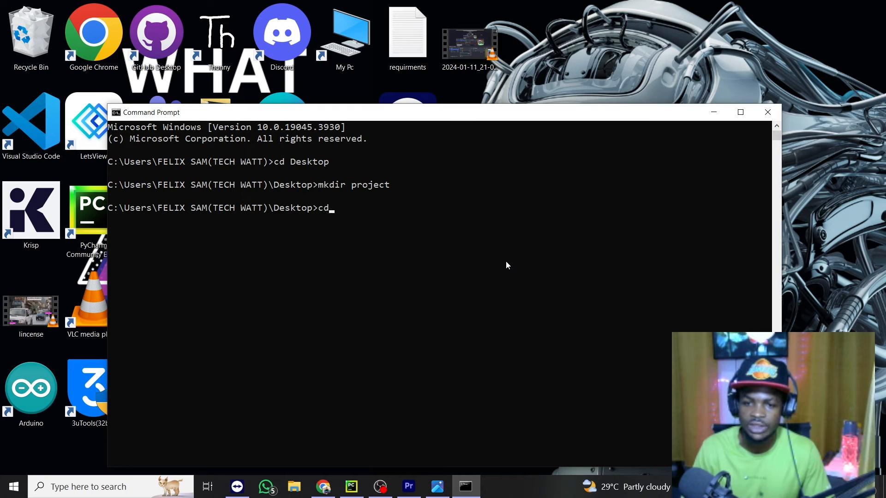
- Change into the project folder and launch VS Code there with 'code .'
type("pr")
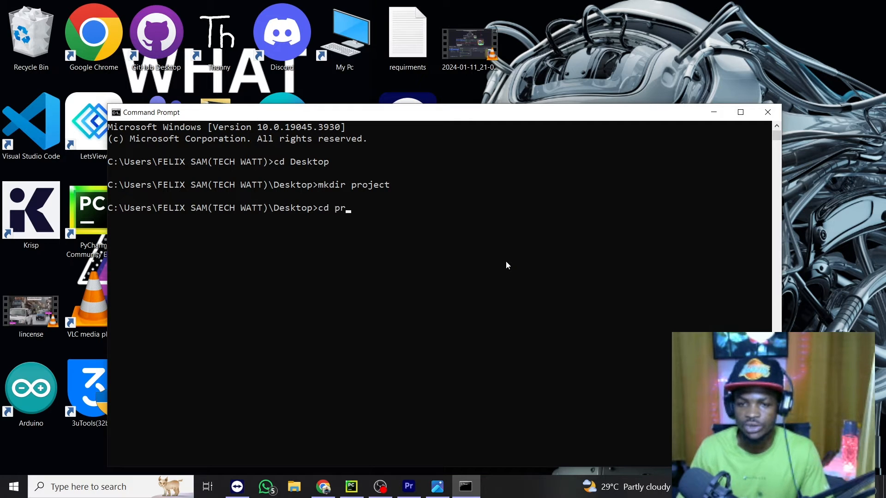
key("Return")
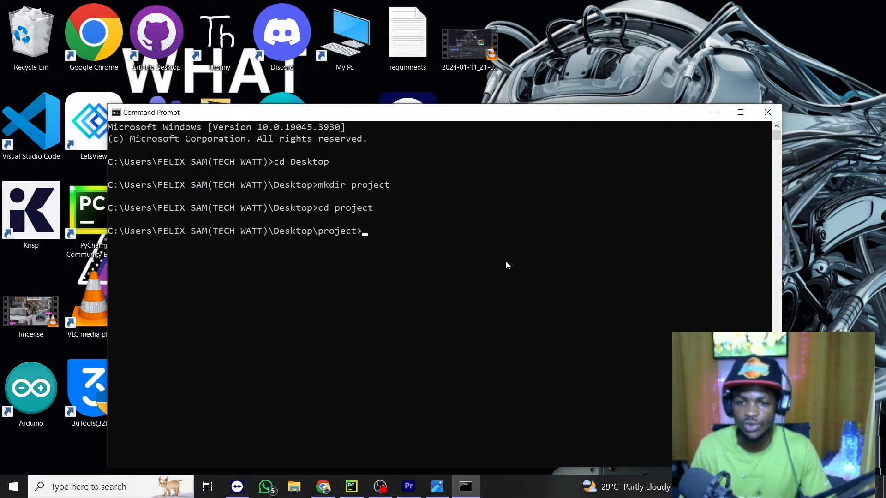
type("code")
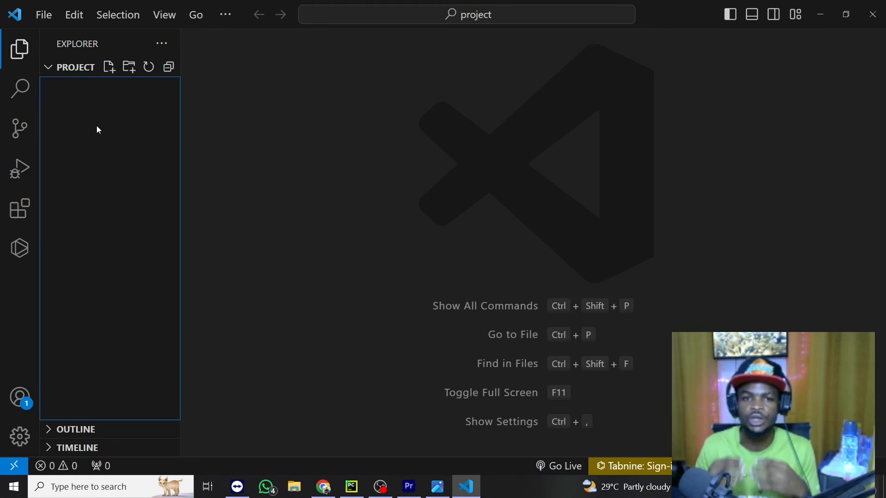
mouse_move(110, 88)
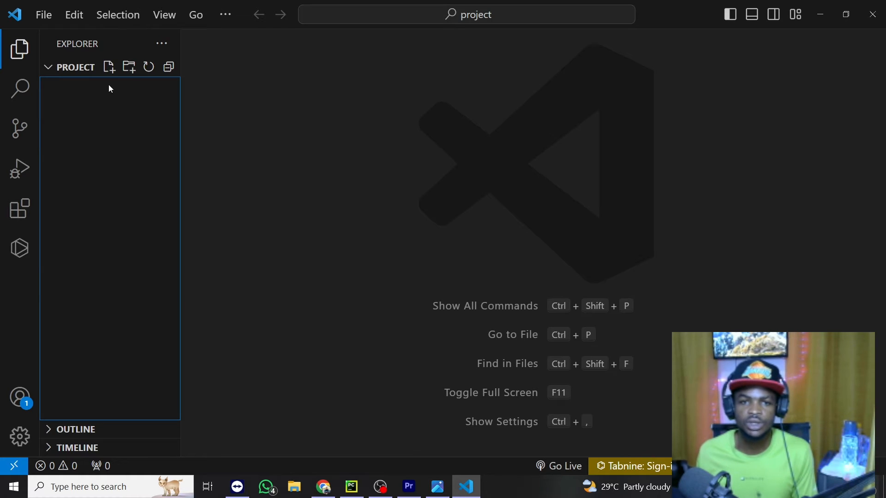
- Create main.py in the project and write a print('hello world') line in it
left_click(109, 66)
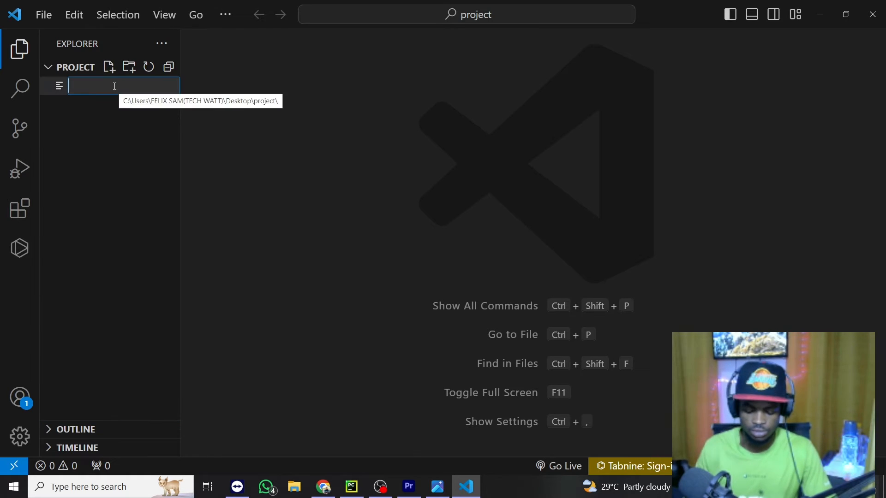
type("main.py")
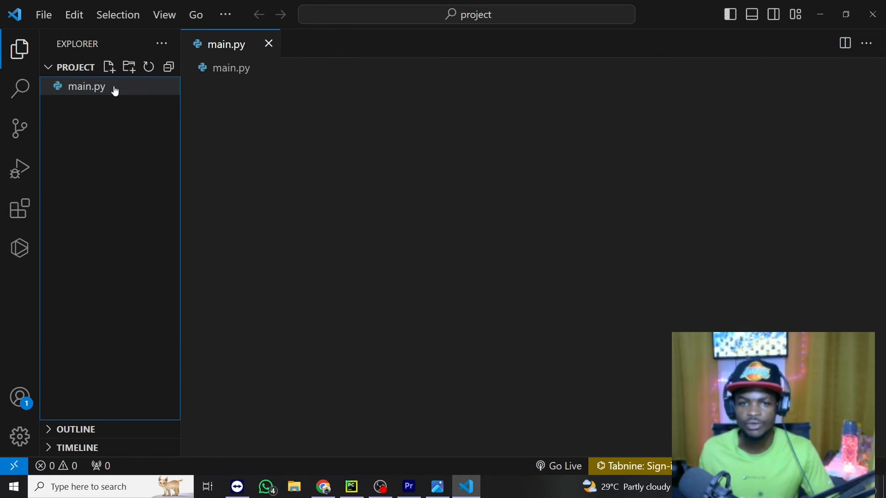
left_click(86, 86)
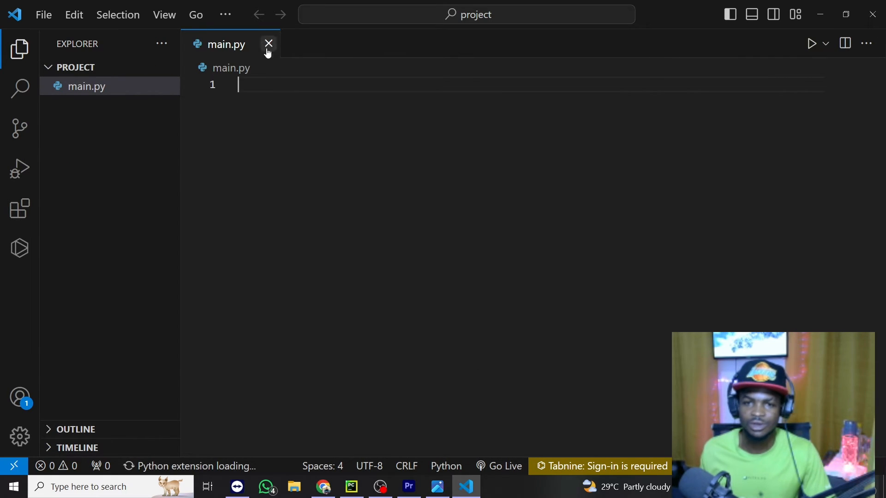
type("print('hello world")
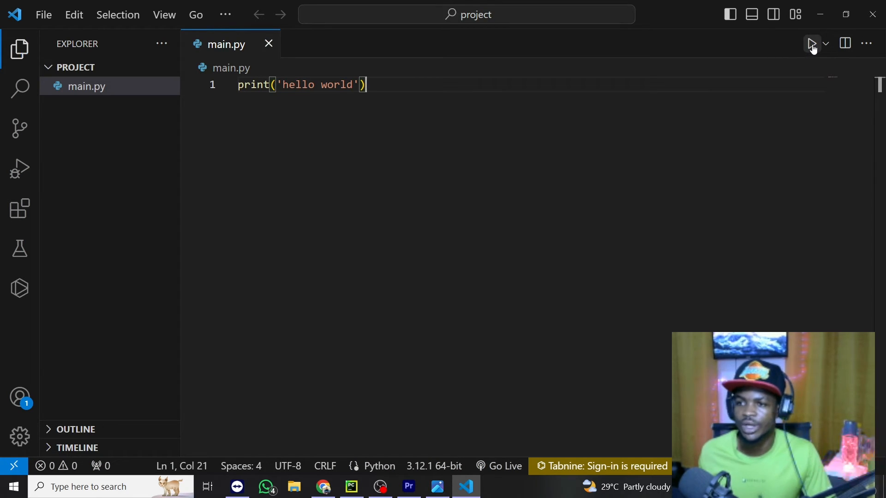
- Run main.py so the terminal prints hello world, then focus the terminal
left_click(811, 43)
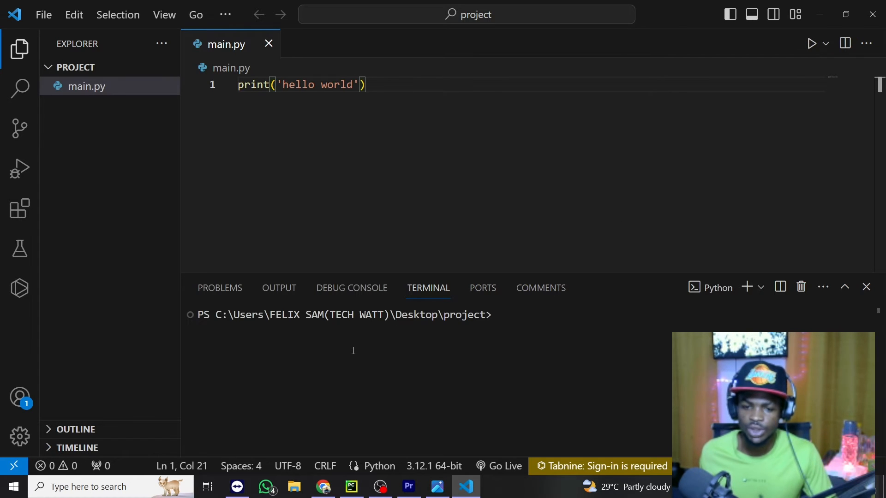
left_click(810, 43)
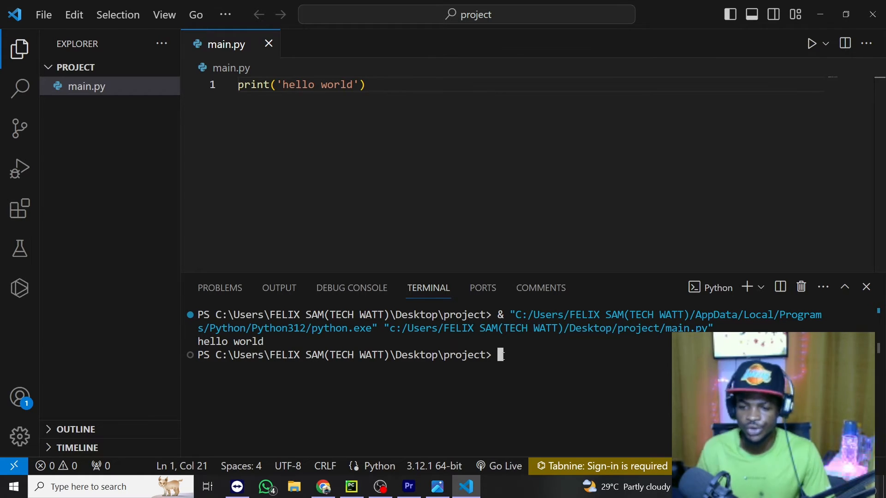
- Run 'python -m venv project' in the terminal to create the project virtual environment
type("py")
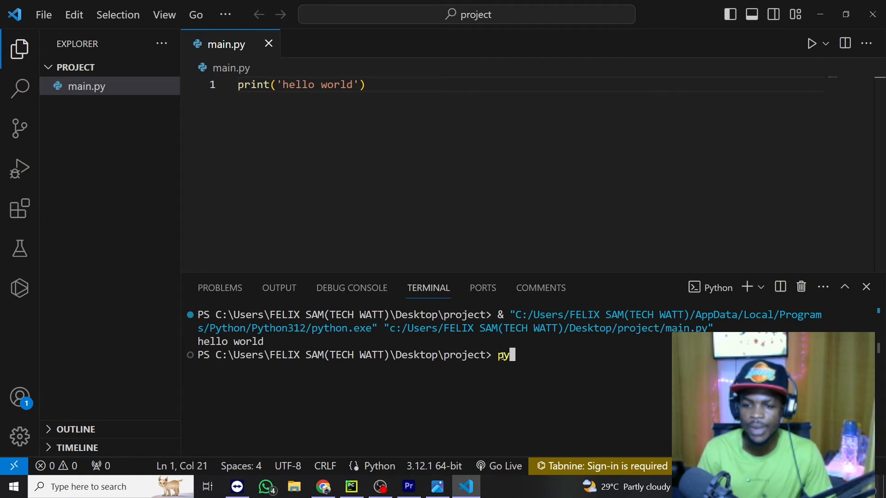
type("thon -m")
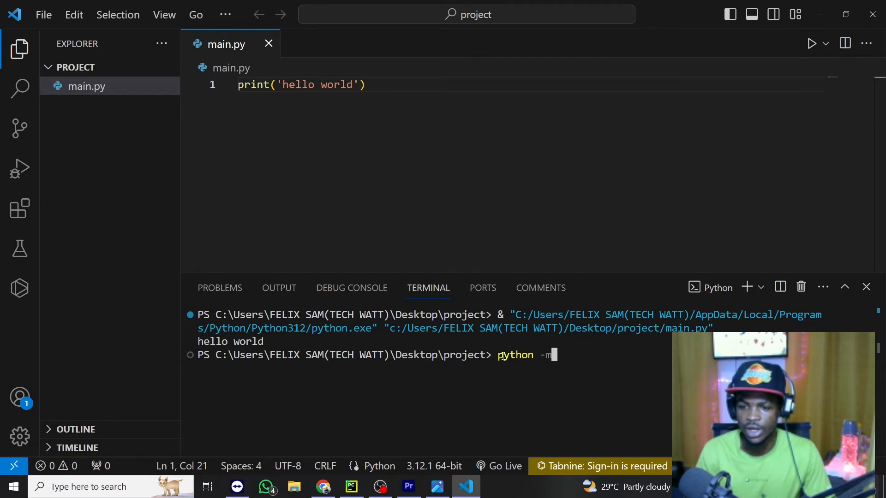
type("venv")
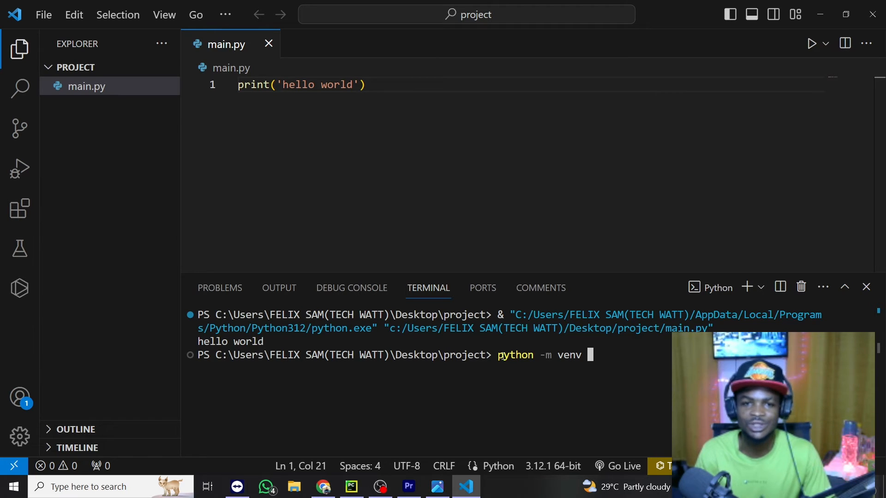
type("project")
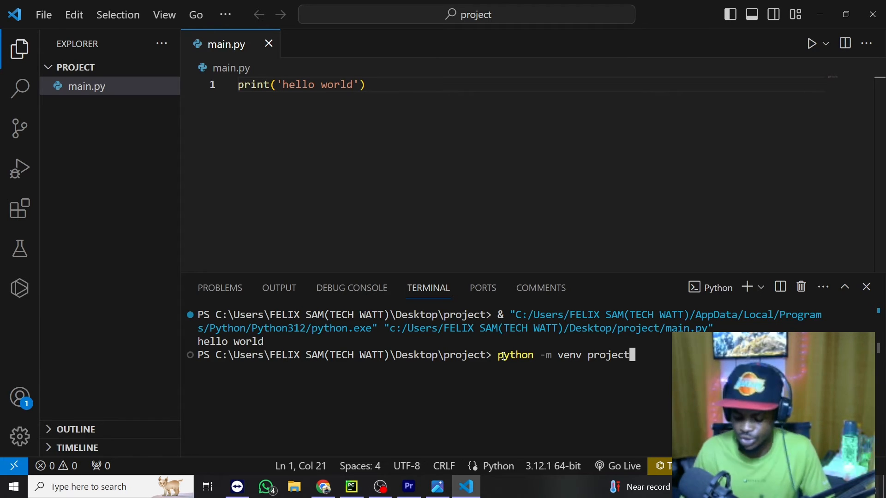
key("Return")
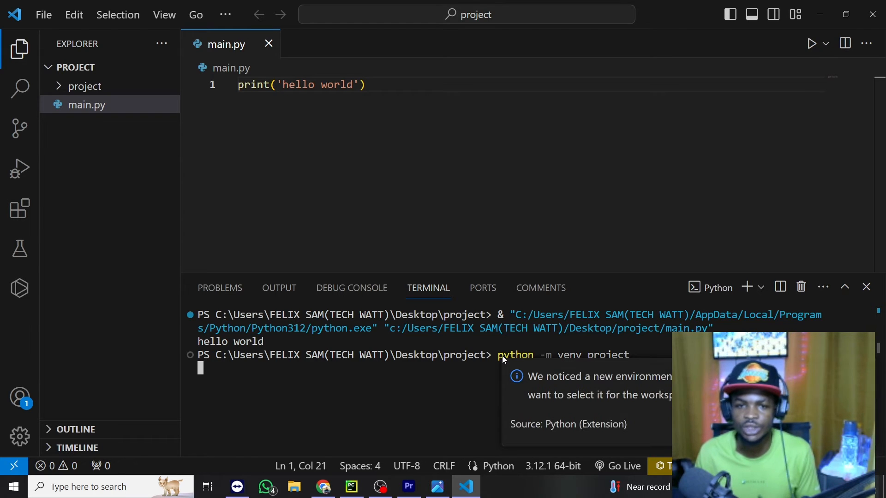
mouse_move(497, 422)
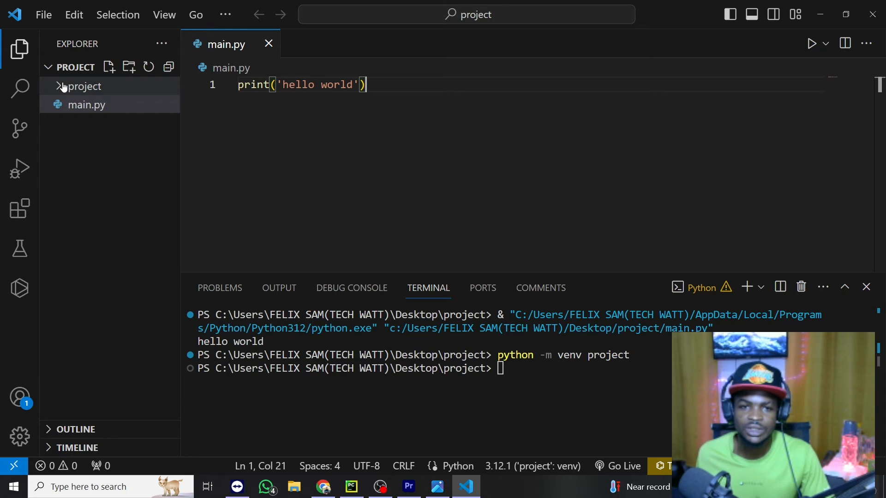
left_click(80, 86)
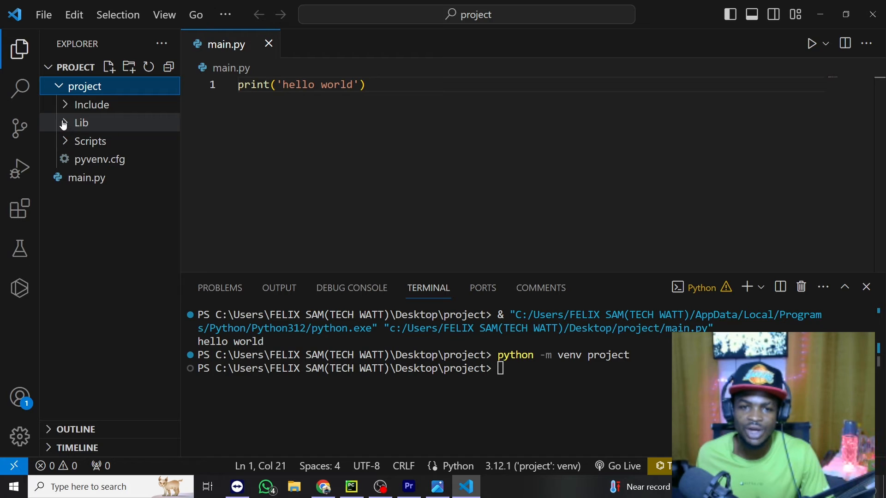
left_click(81, 122)
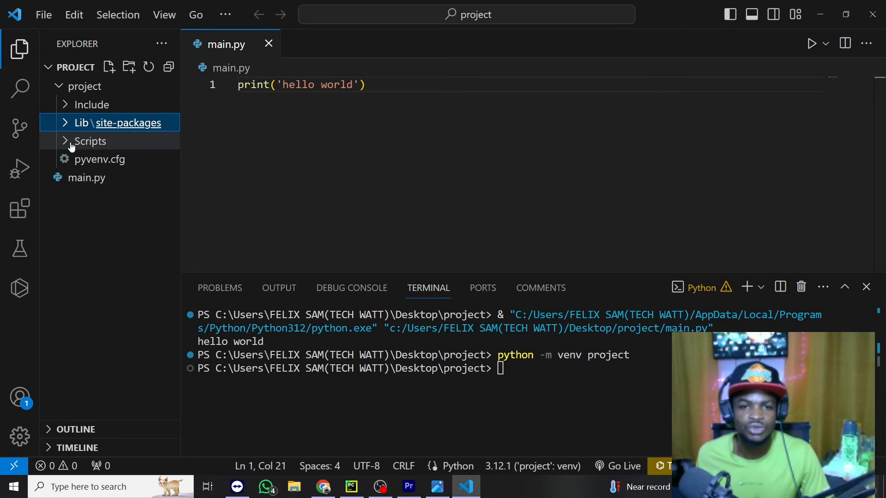
left_click(92, 140)
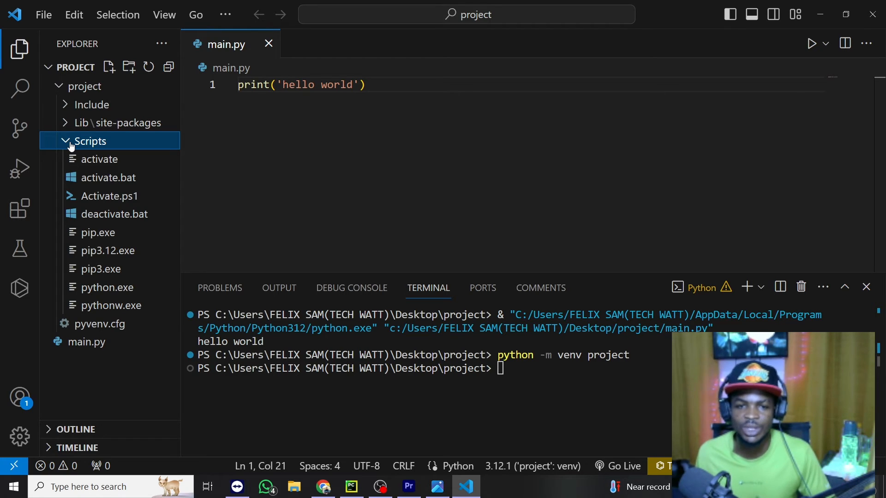
left_click(90, 140)
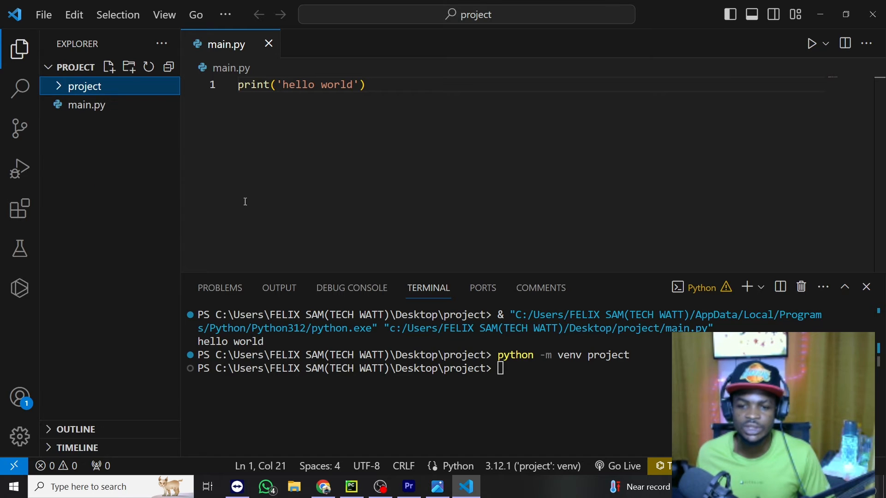
mouse_move(540, 288)
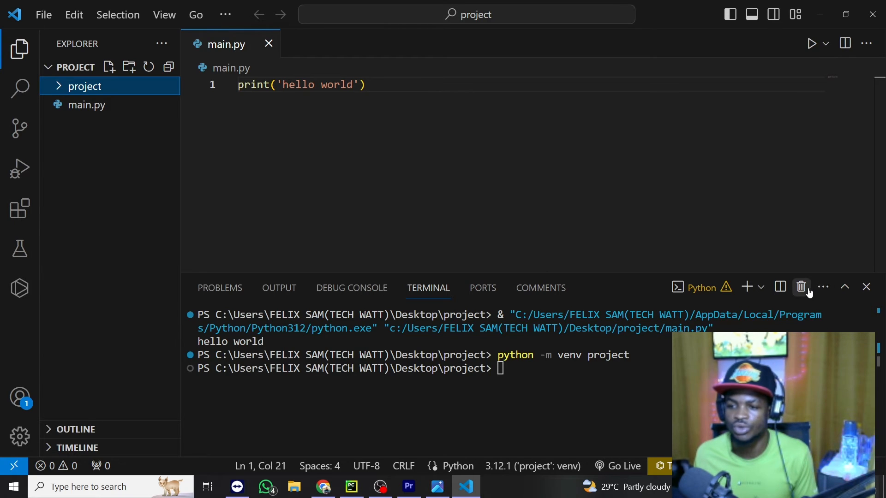
- Kill the terminal and rerun main.py in a fresh terminal with the project venv activated
left_click(801, 287)
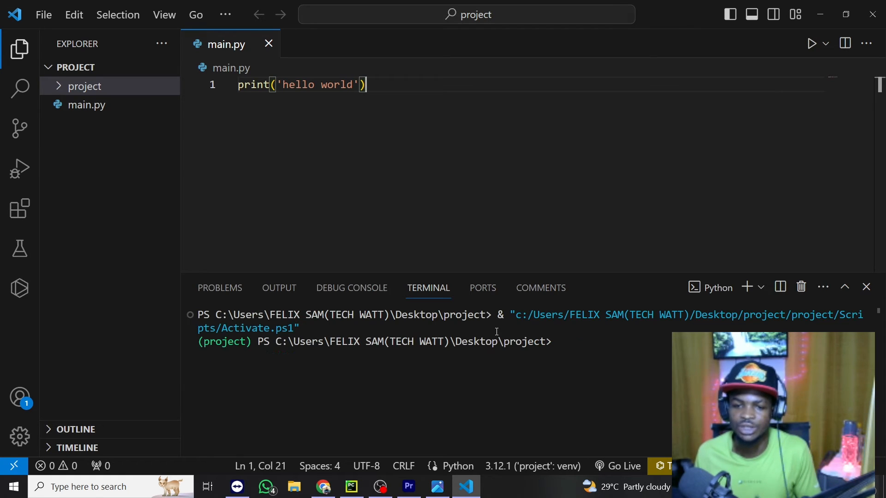
left_click(810, 43)
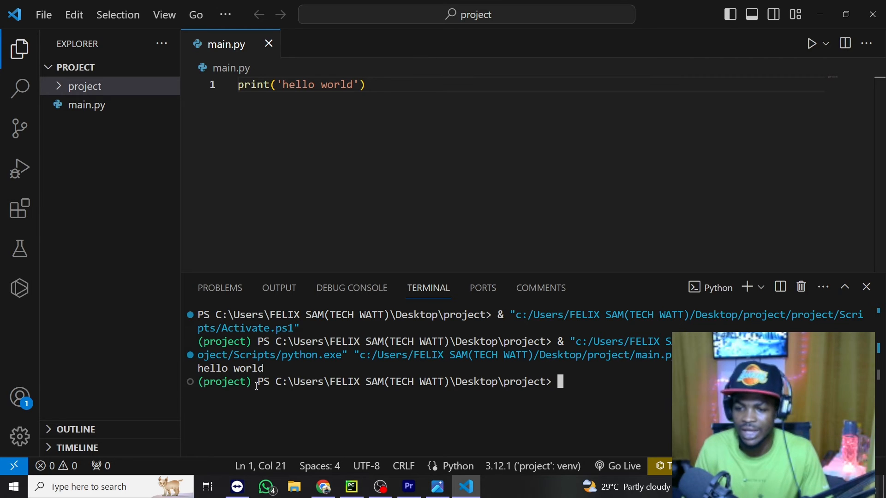
- Run 'pip install numpy' in the activated project environment
type("pip ins")
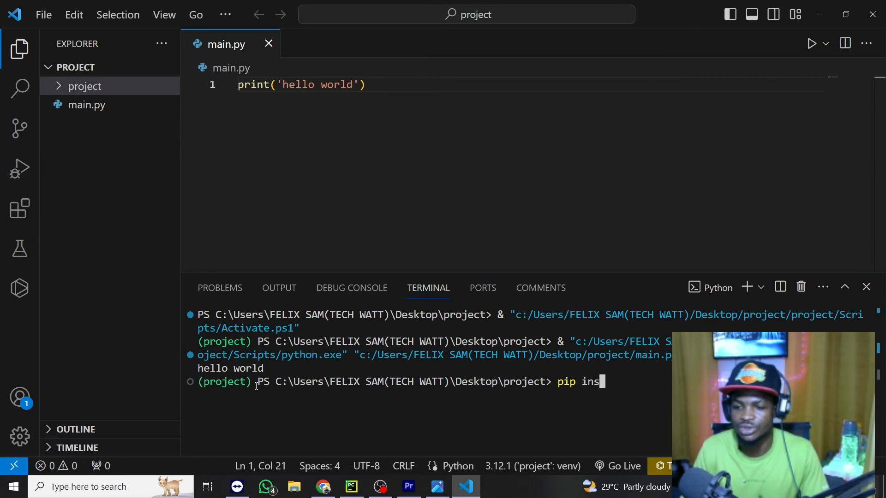
type("tall numpy")
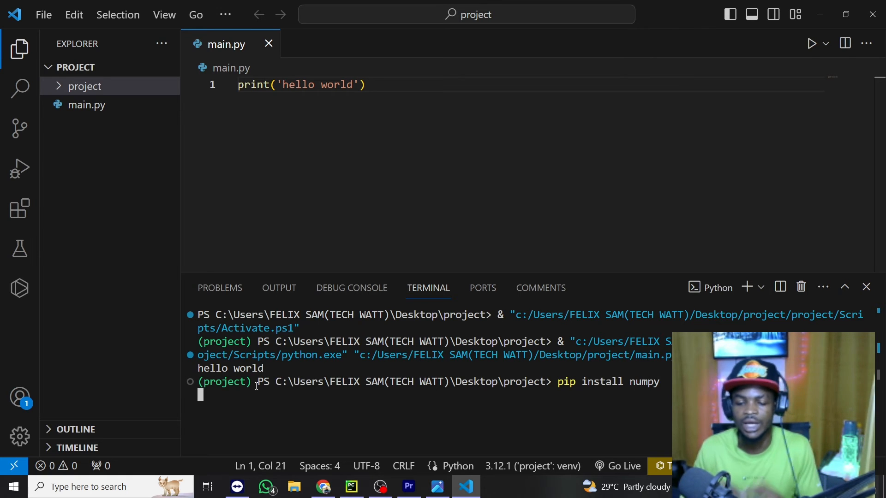
key("Return")
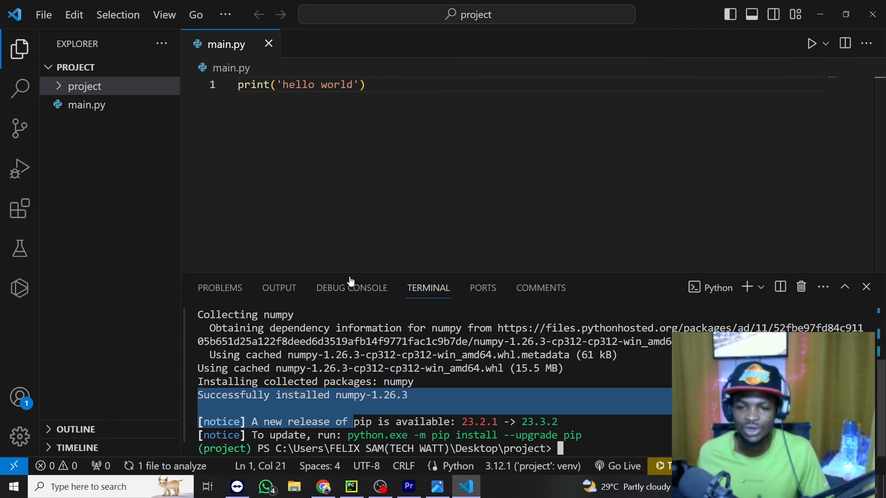
- Replace the hello world line with 'import numpy as np'
left_click(240, 85)
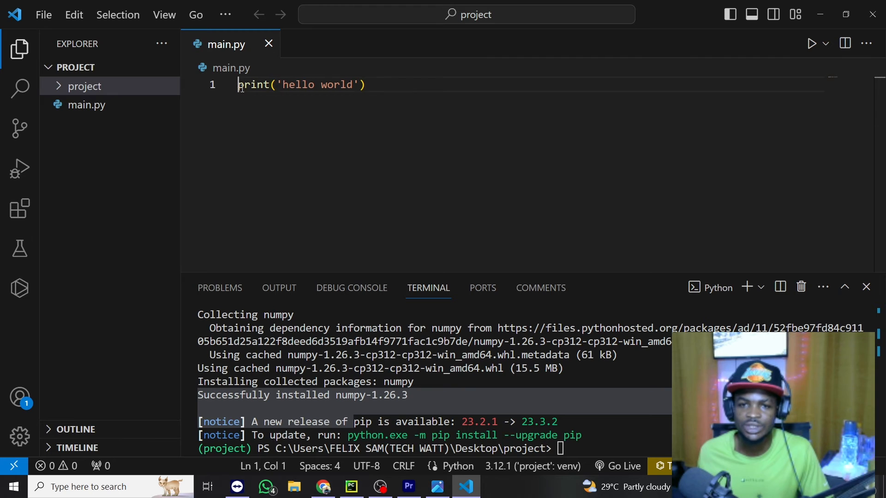
triple_click(299, 85)
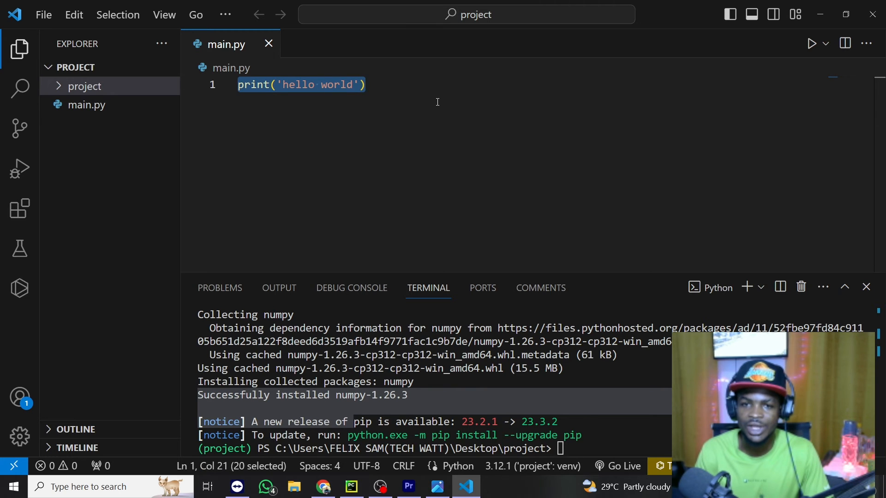
type("o")
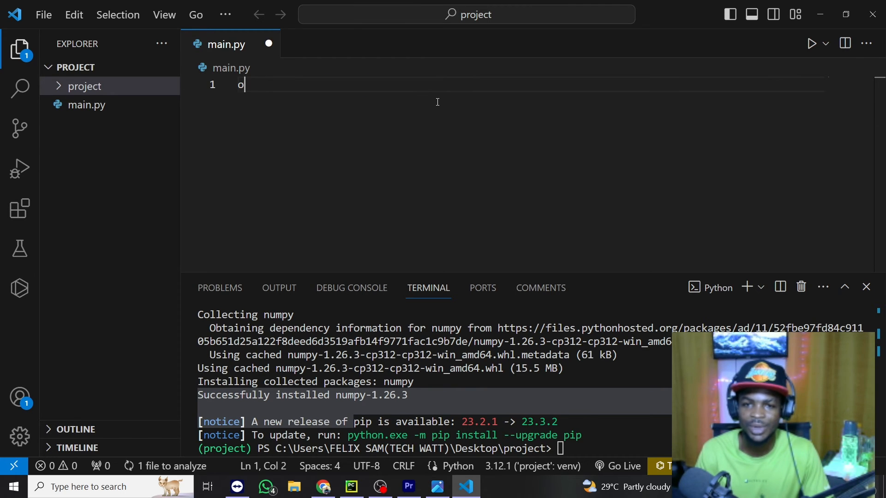
type("import numpy")
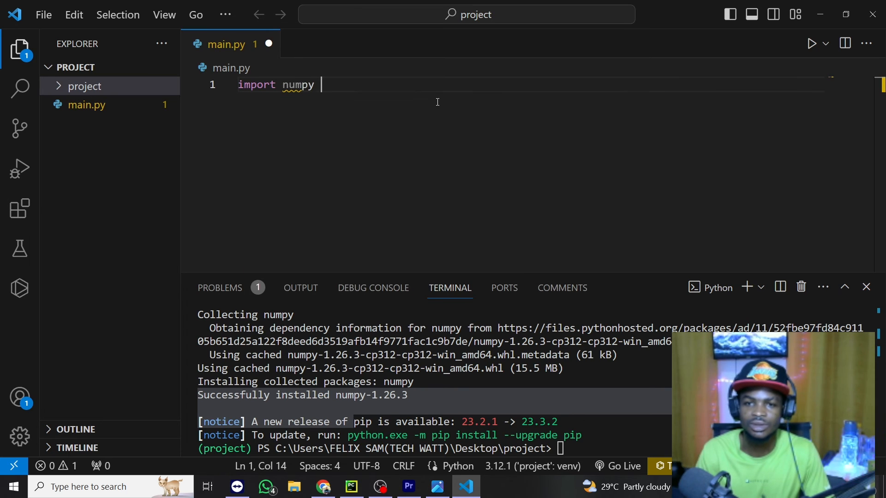
type("as np")
type("x = np")
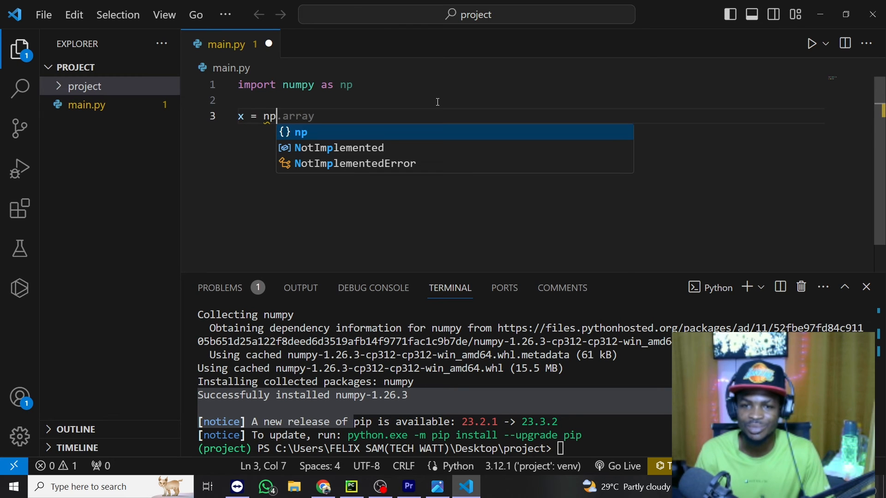
- Add x = np.arange(1,11) and print(x) to main.py
type(".arrange")
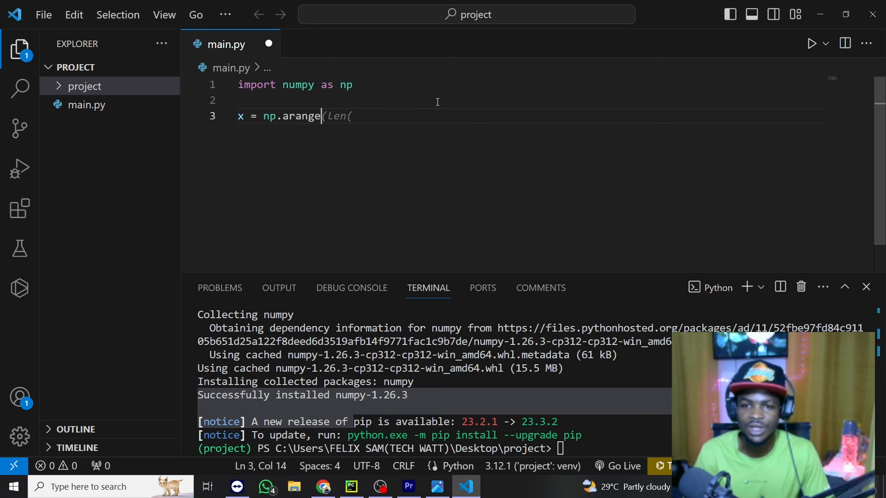
type("(")
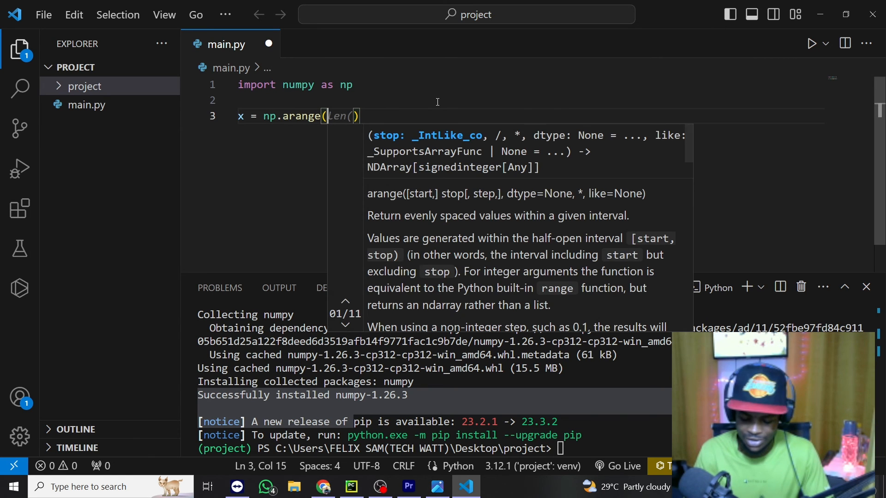
type("1")
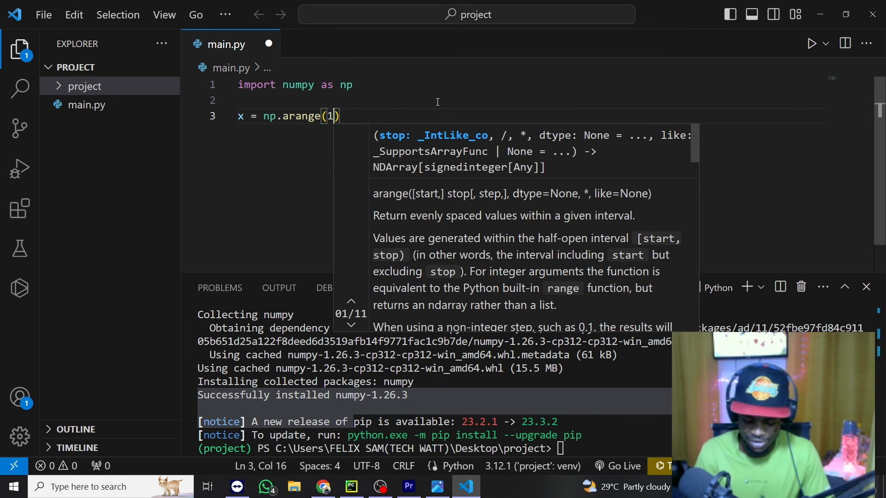
type(",11")
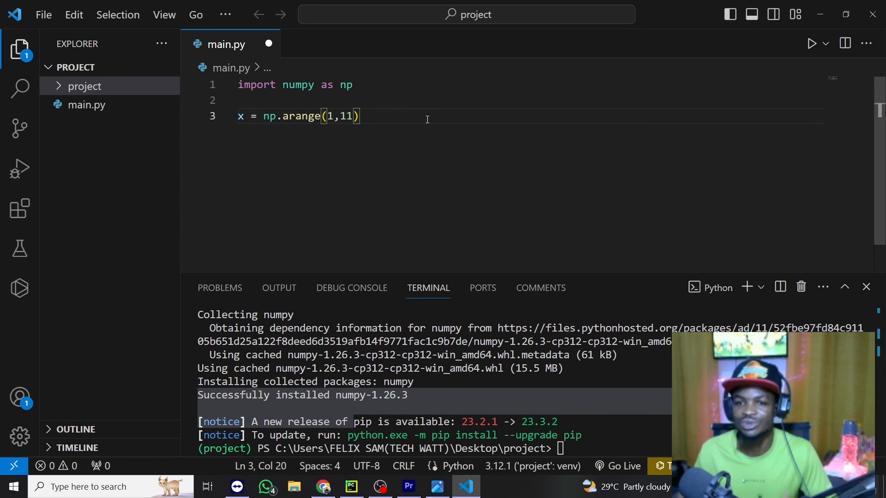
type("print(")
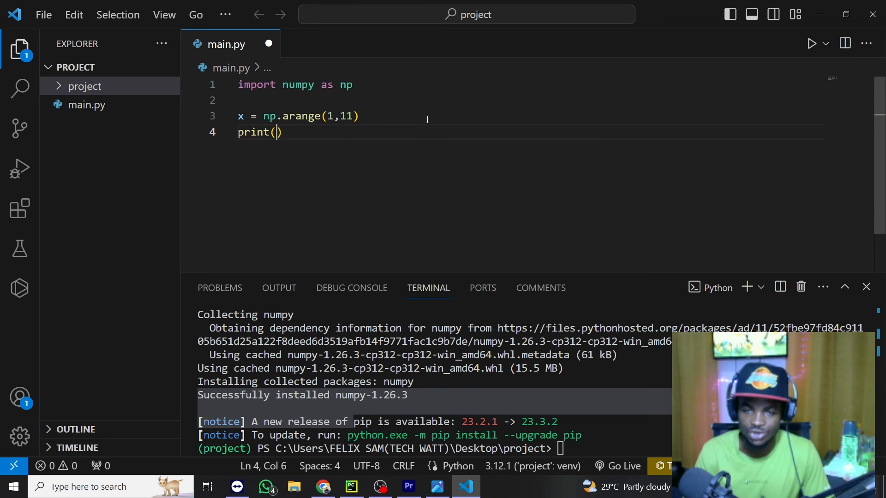
type("x")
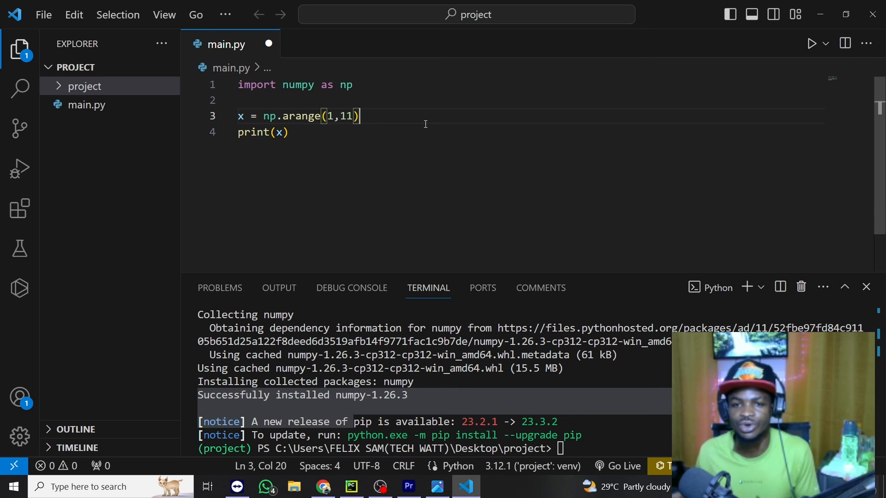
left_click(811, 43)
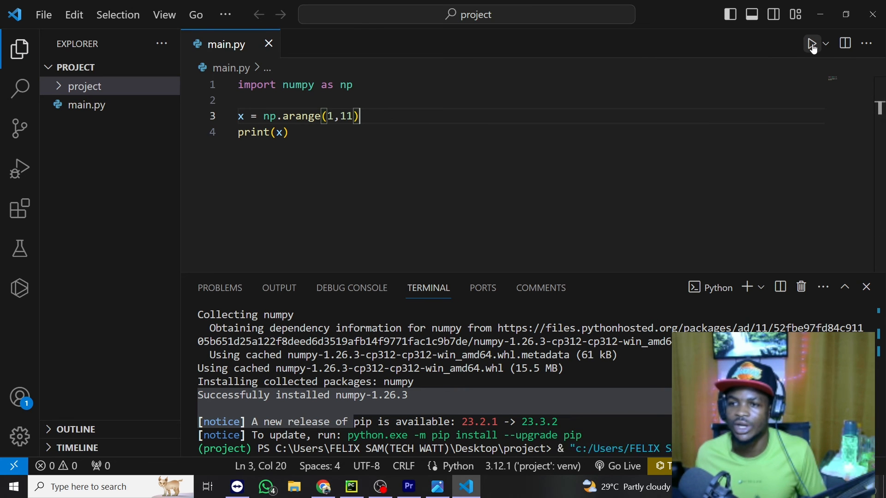
left_click(810, 43)
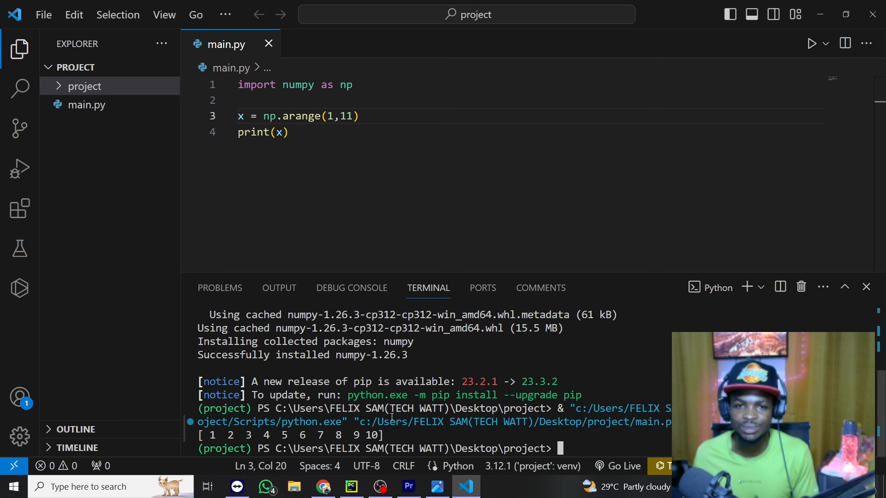
- Expand the project environment's Lib/site-packages folder to reveal the installed numpy package
left_click(85, 86)
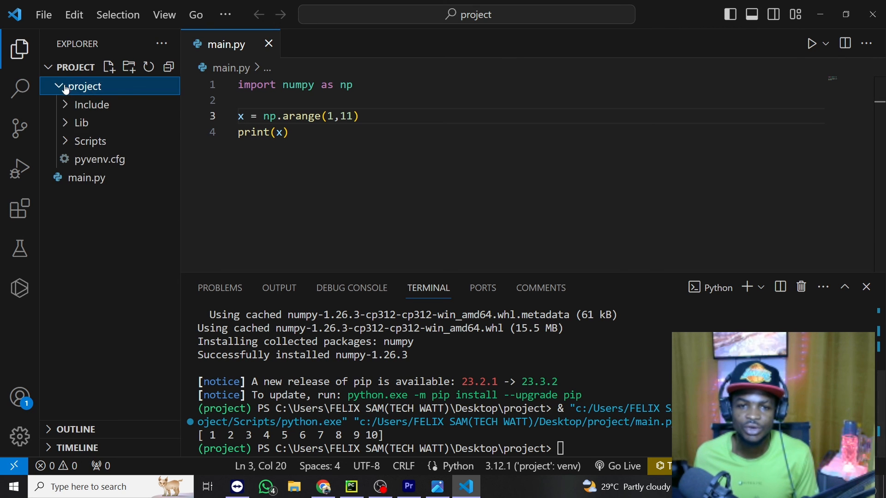
left_click(83, 123)
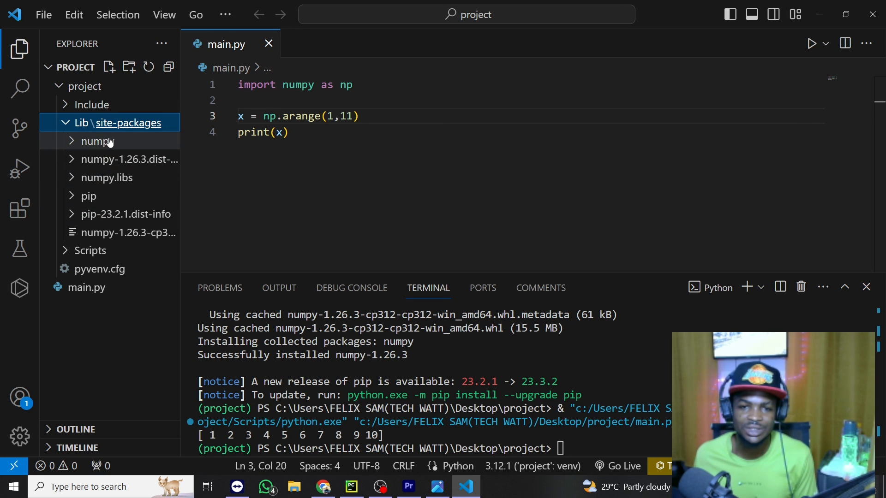
mouse_move(96, 147)
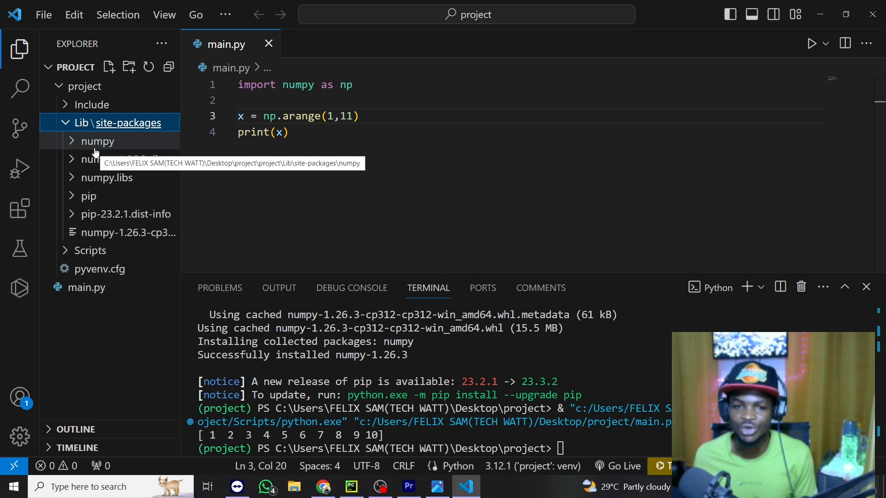